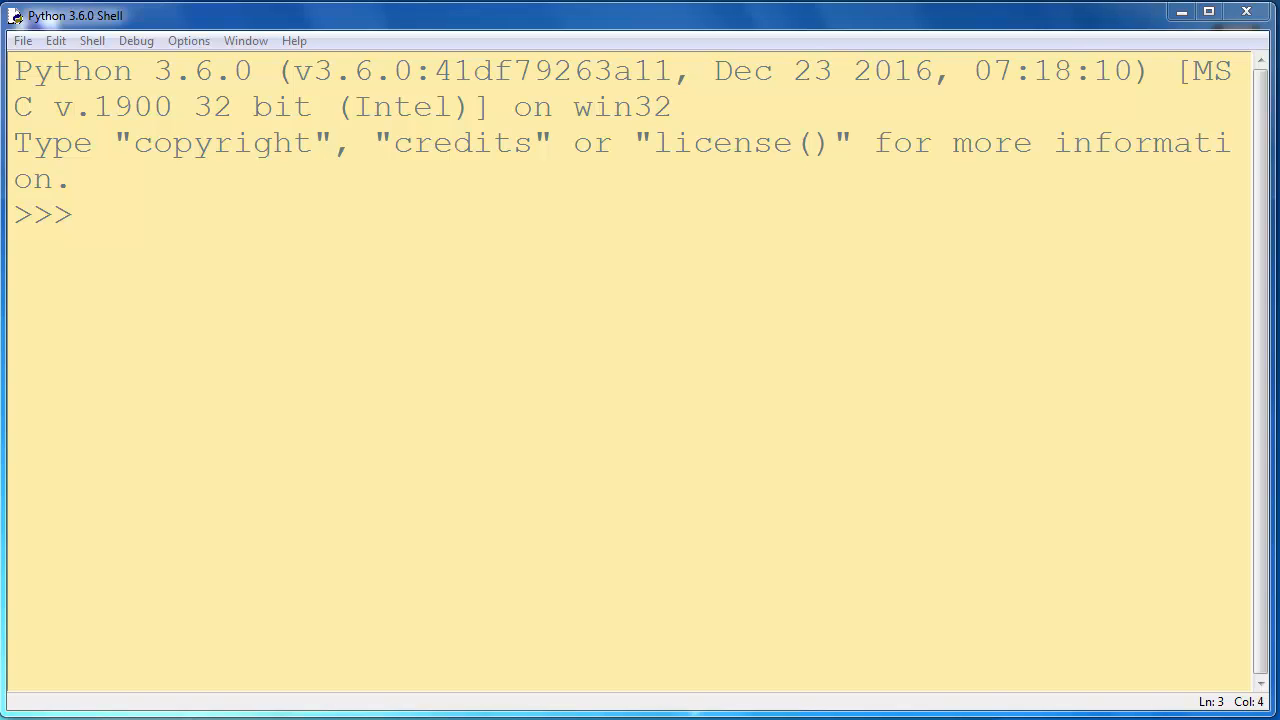
{"action": "mouse_move", "coordinate": [628, 332]}
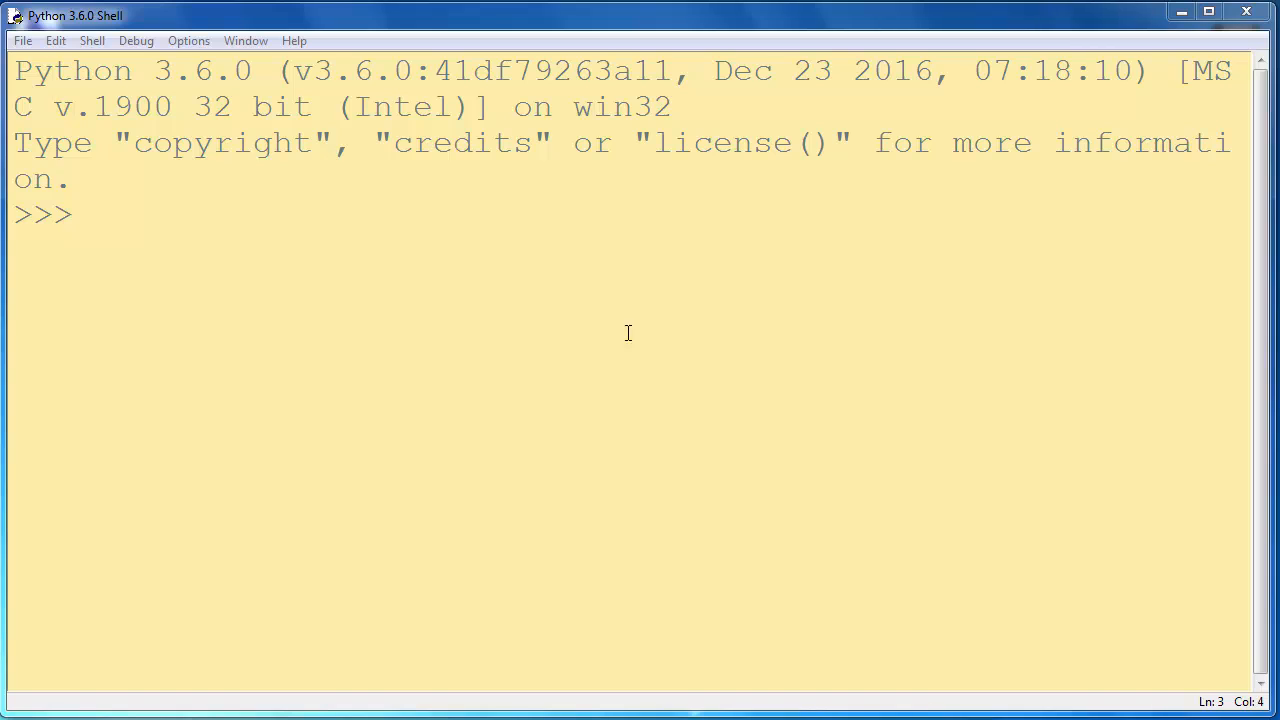
Step: Enter the header 'def countdown(n):' and begin the indented 'if' line
{"action": "type", "text": "def countr"}
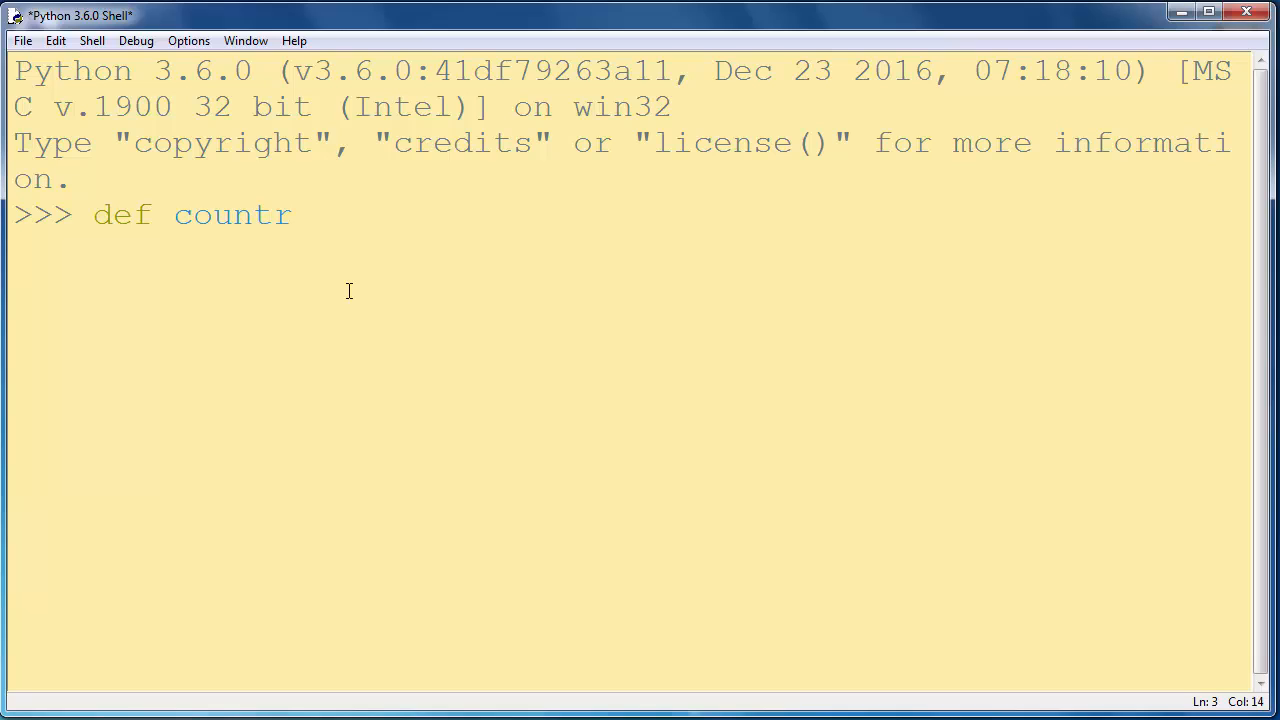
{"action": "key", "text": "BackSpace"}
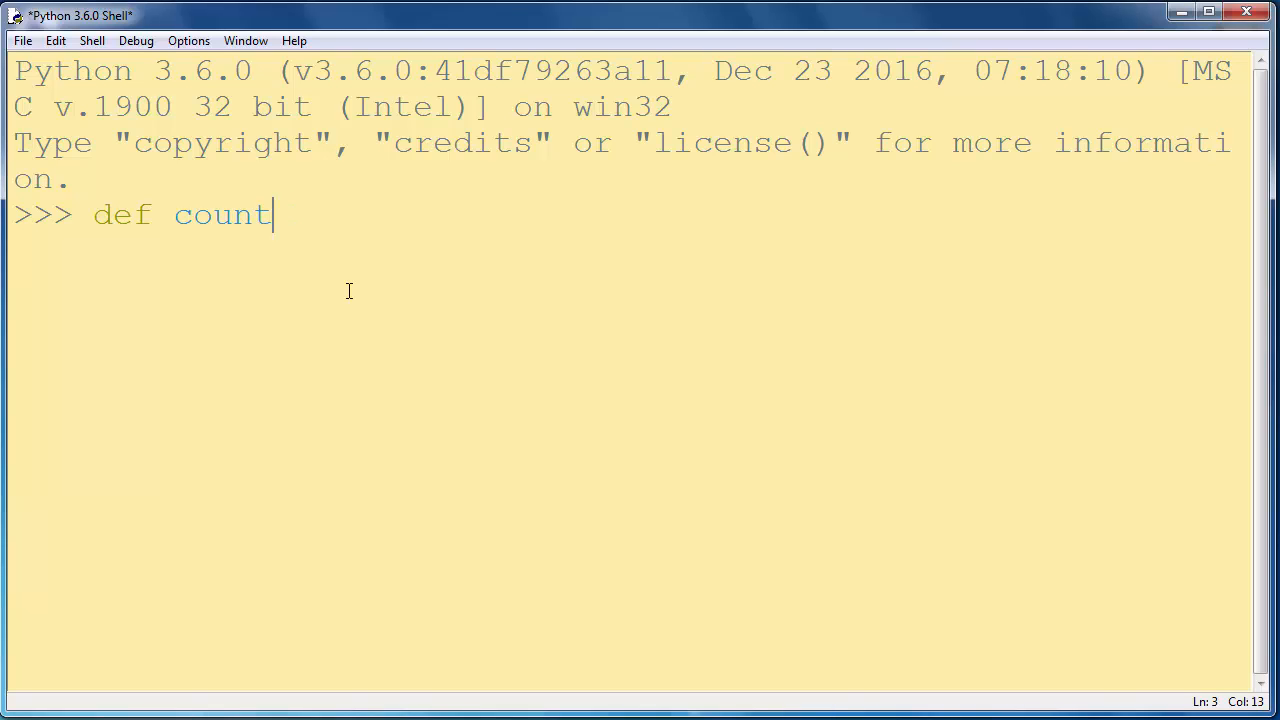
{"action": "type", "text": "down(n"}
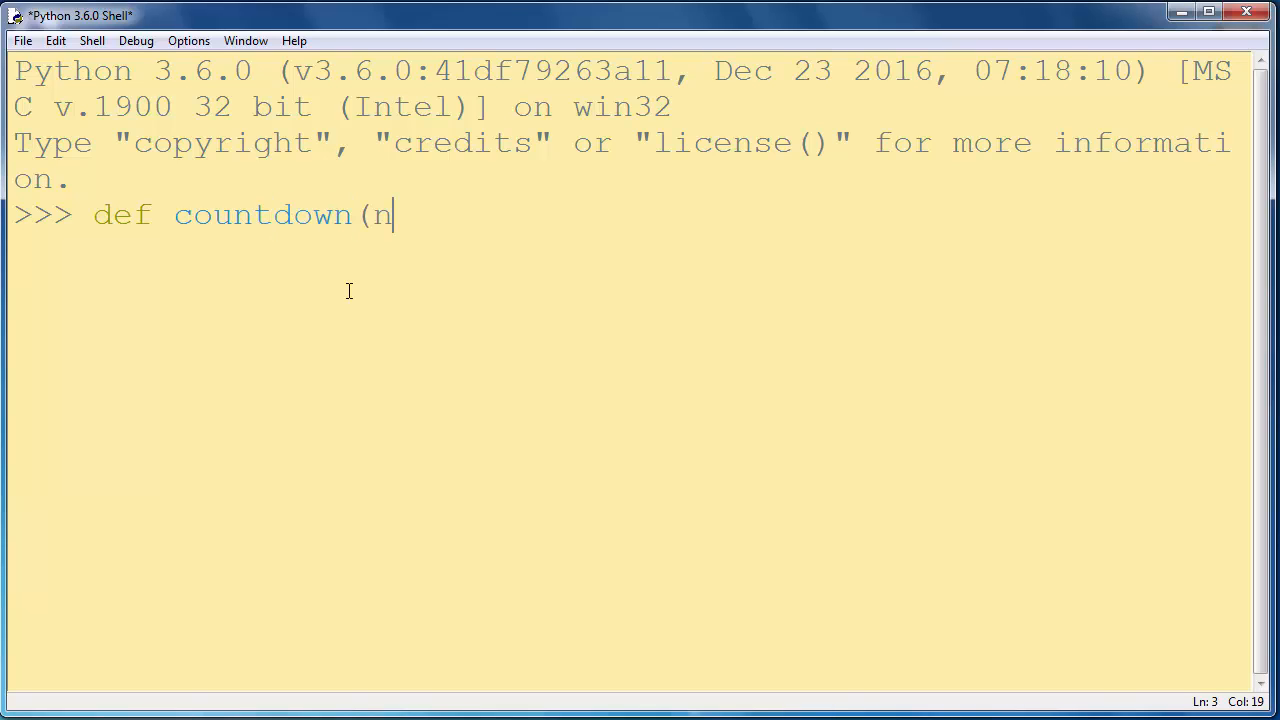
{"action": "type", "text": "):"}
{"action": "type", "text": "if"}
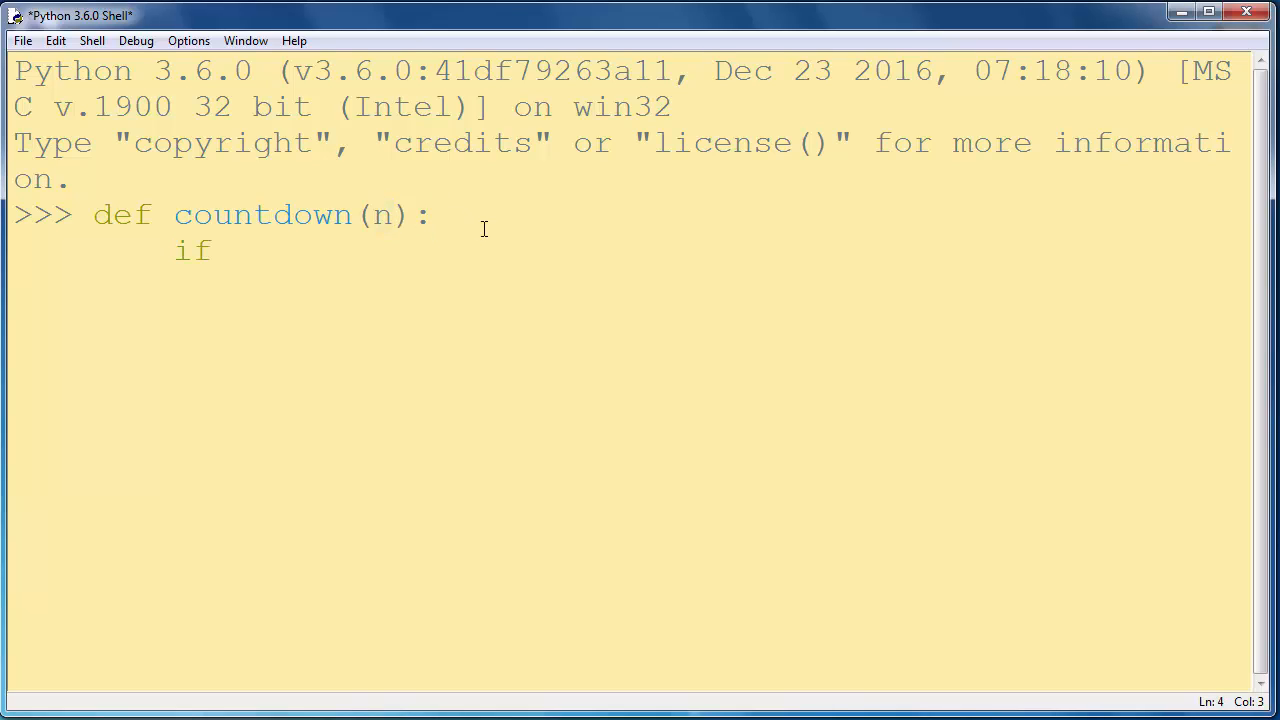
Step: Write the condition 'if n > 0:' with its first body line 'print(n)'
{"action": "type", "text": "n"}
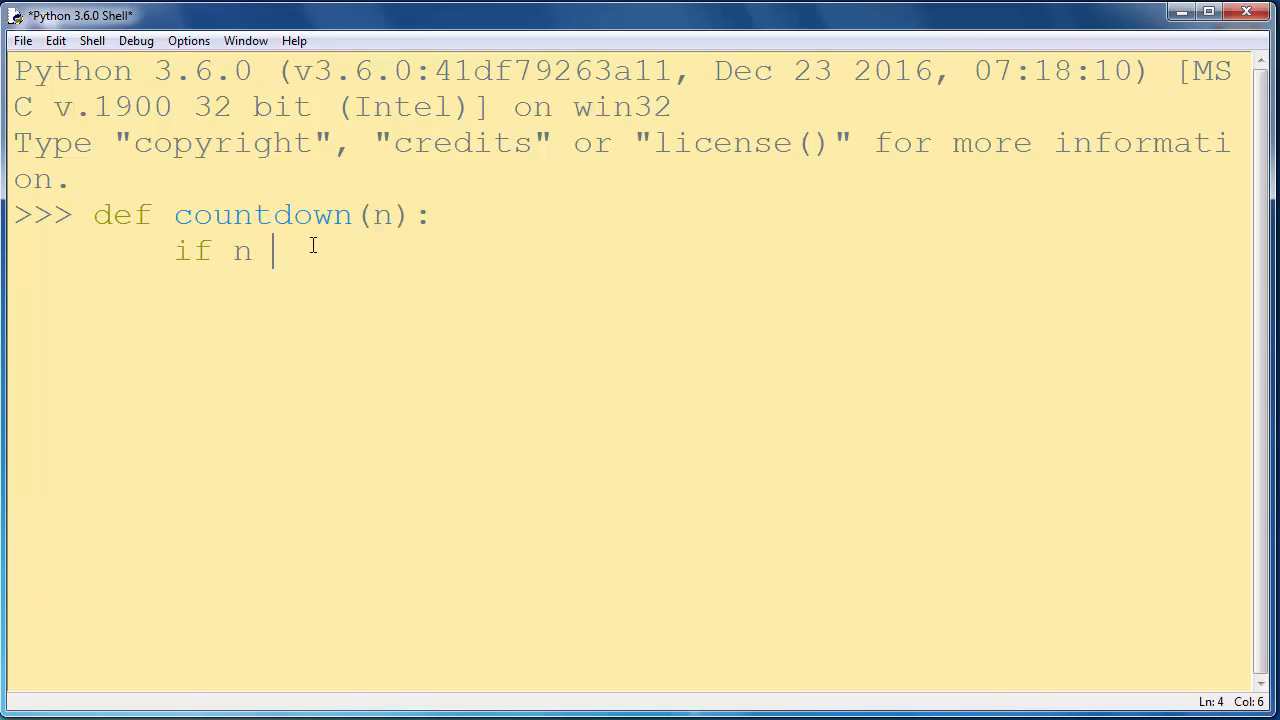
{"action": "type", "text": "> 0:"}
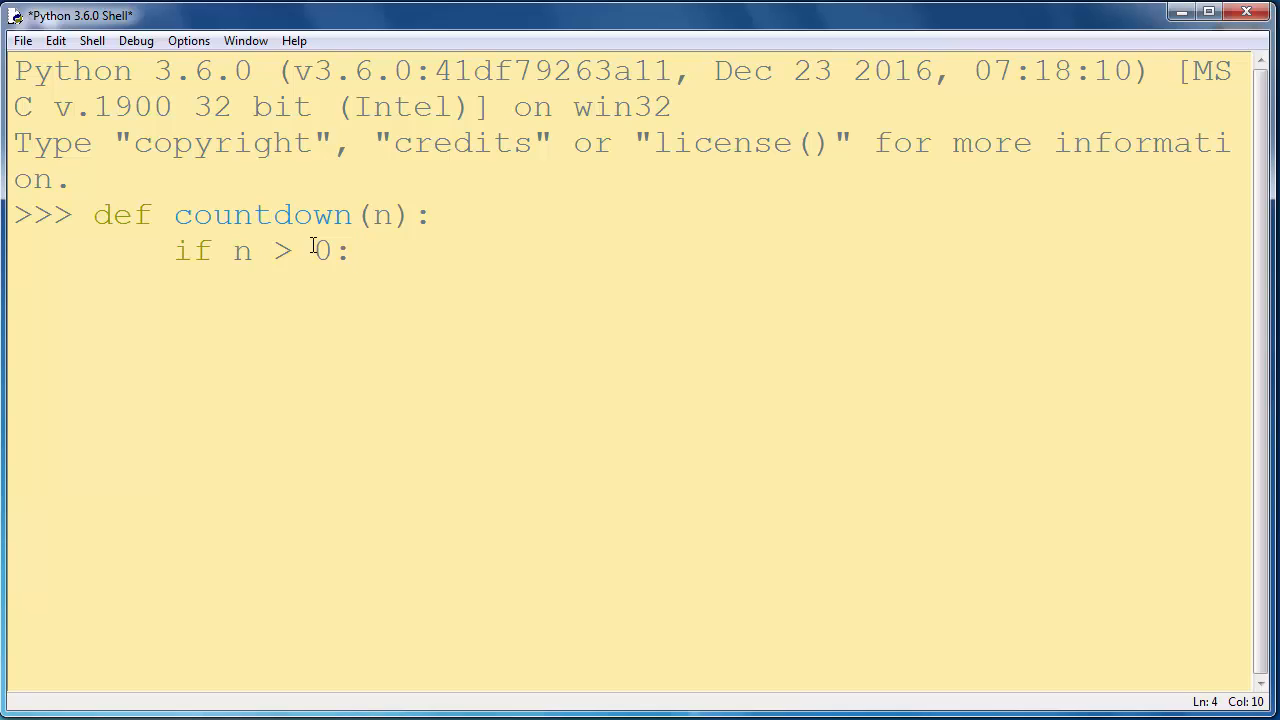
{"action": "type", "text": "p"}
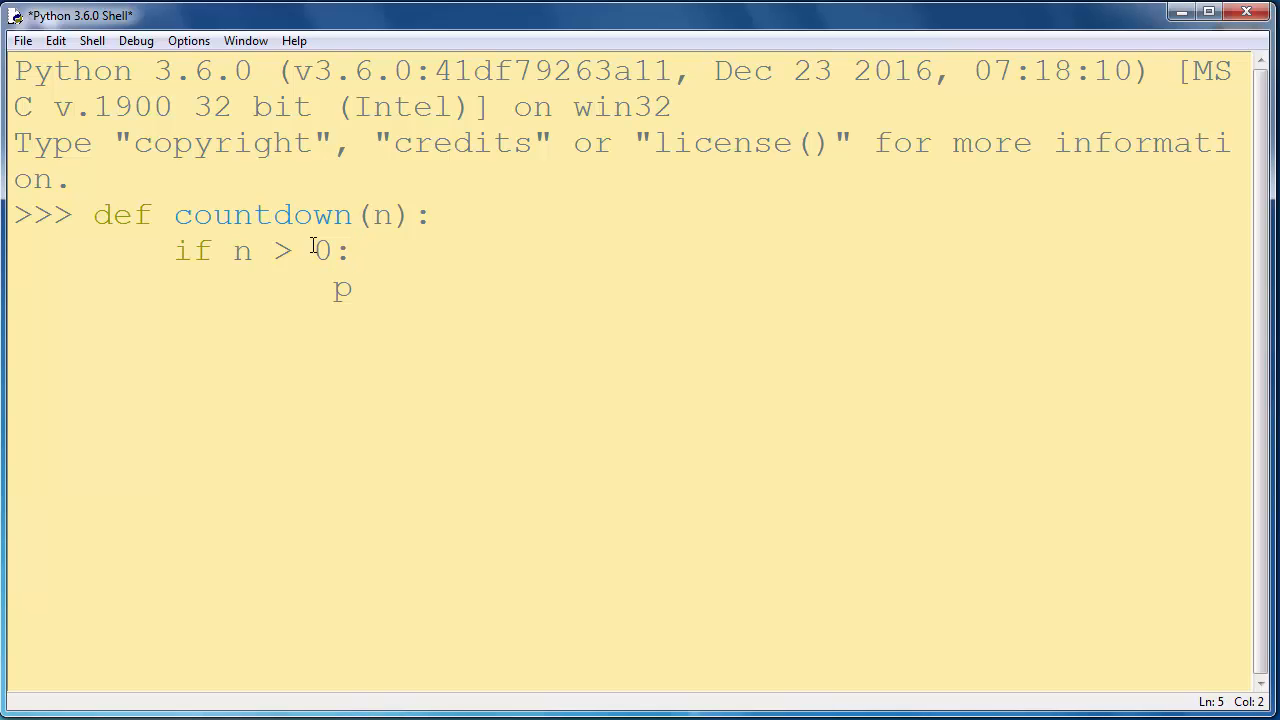
{"action": "type", "text": "rint(n"}
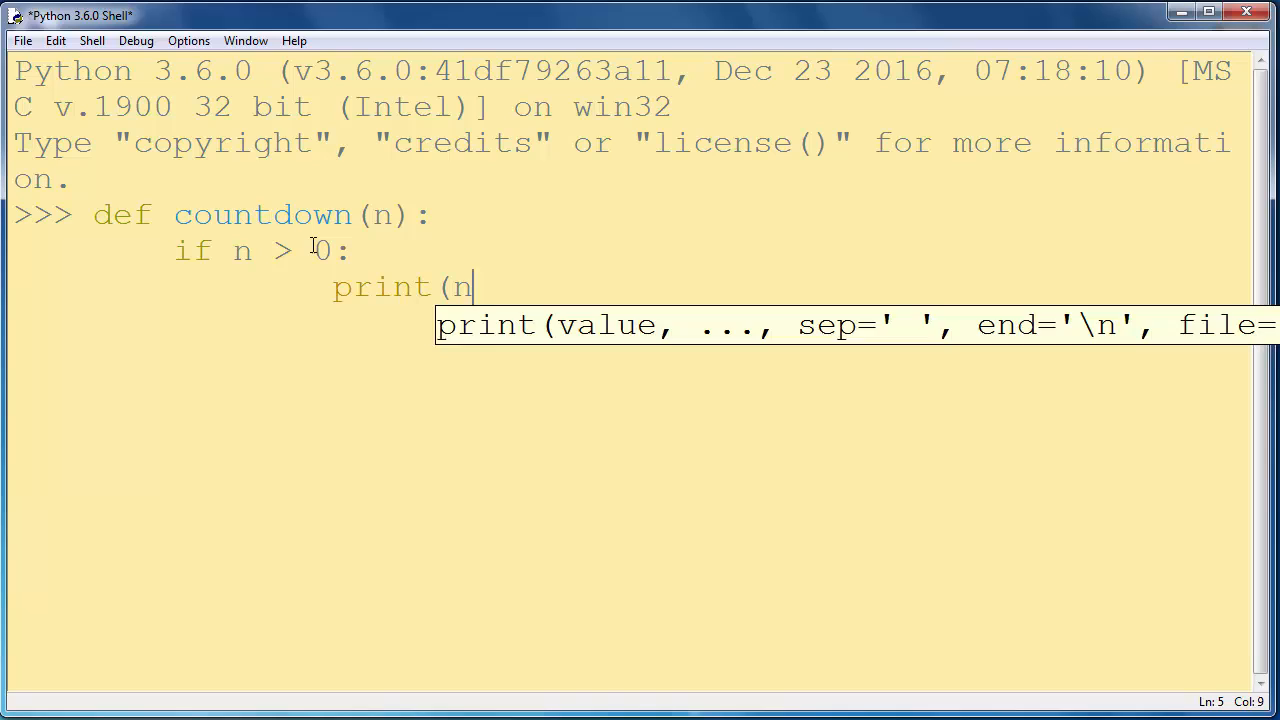
{"action": "key", "text": "Return"}
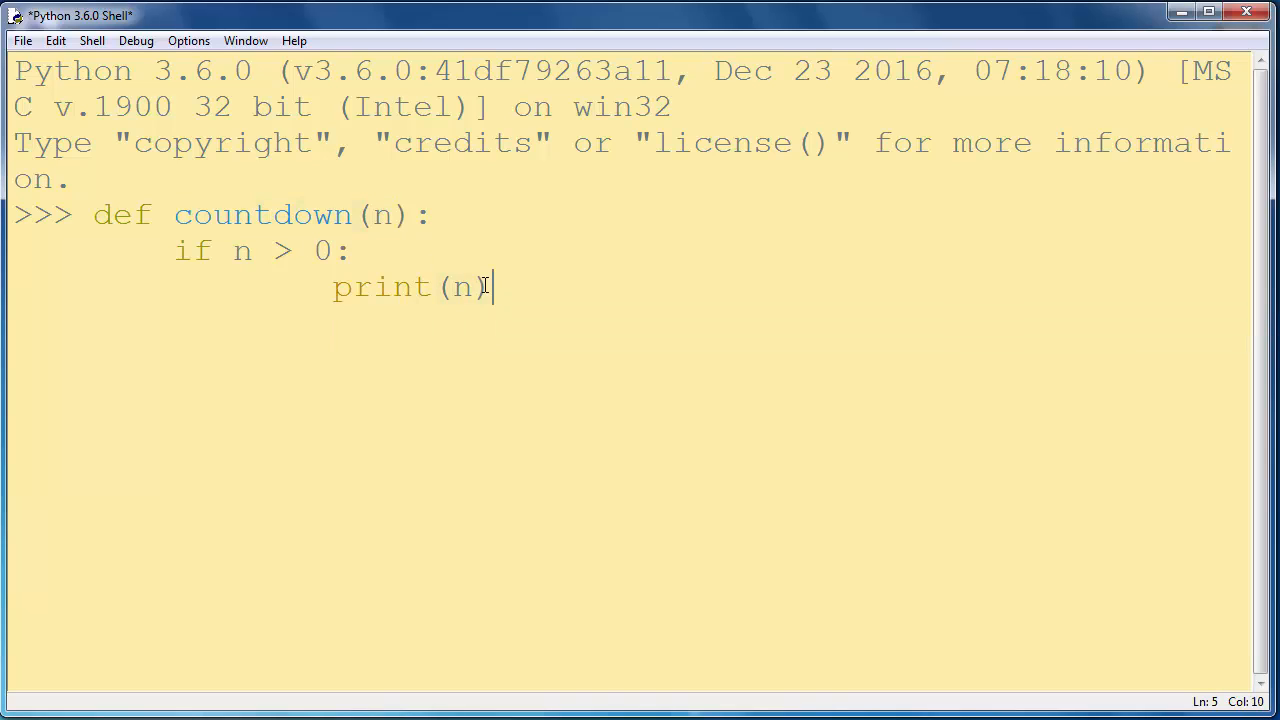
Step: Add the recursive call 'countdown(n-1)' as the second body line
{"action": "type", "text": "coun"}
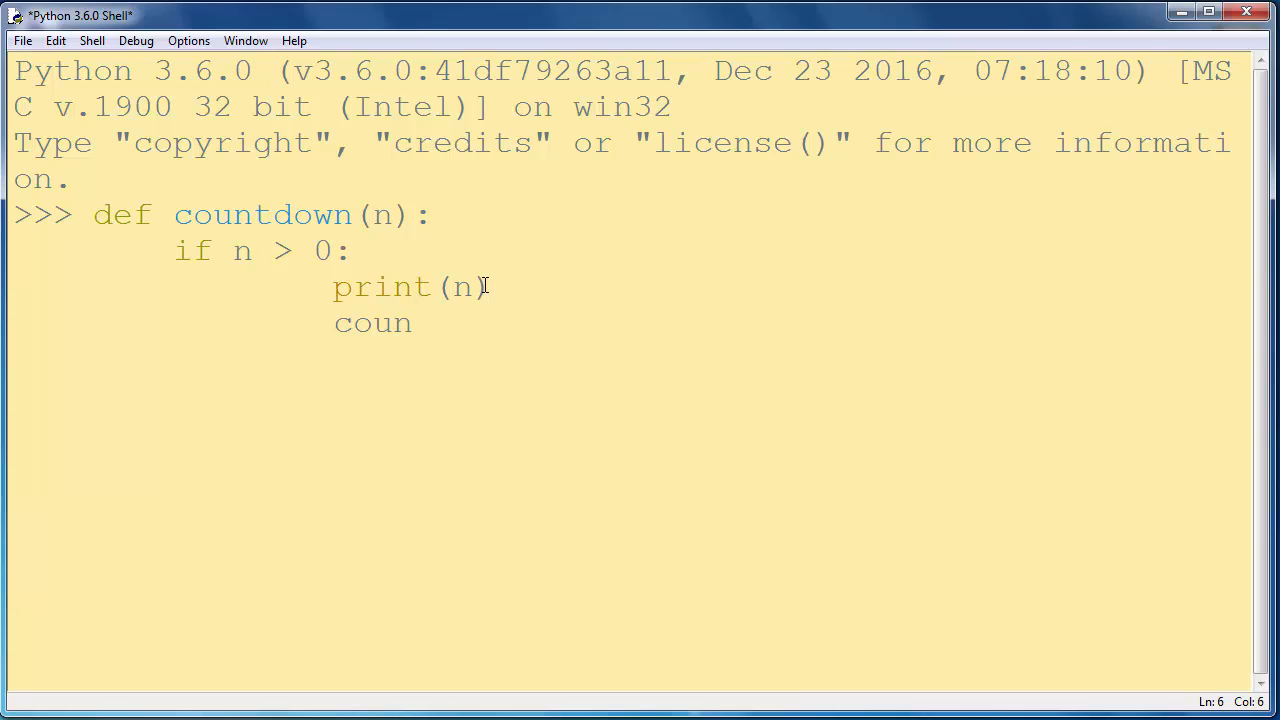
{"action": "type", "text": "t"}
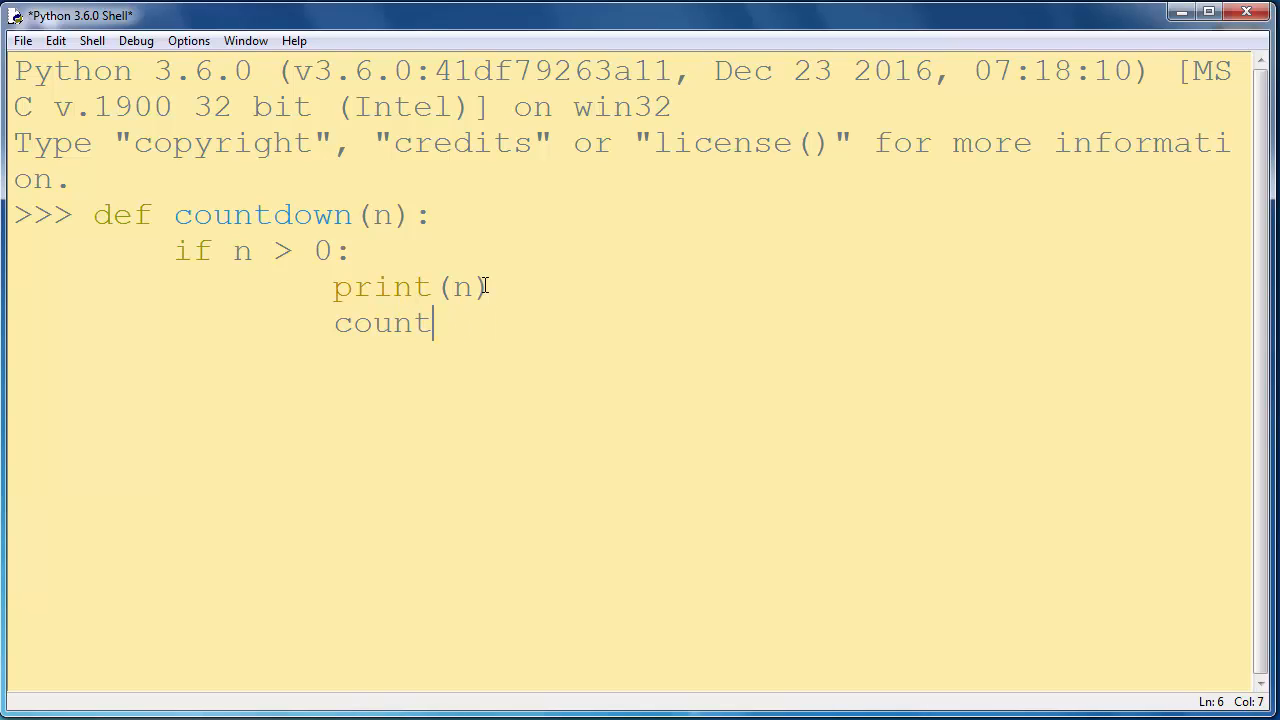
{"action": "type", "text": "down(n-1"}
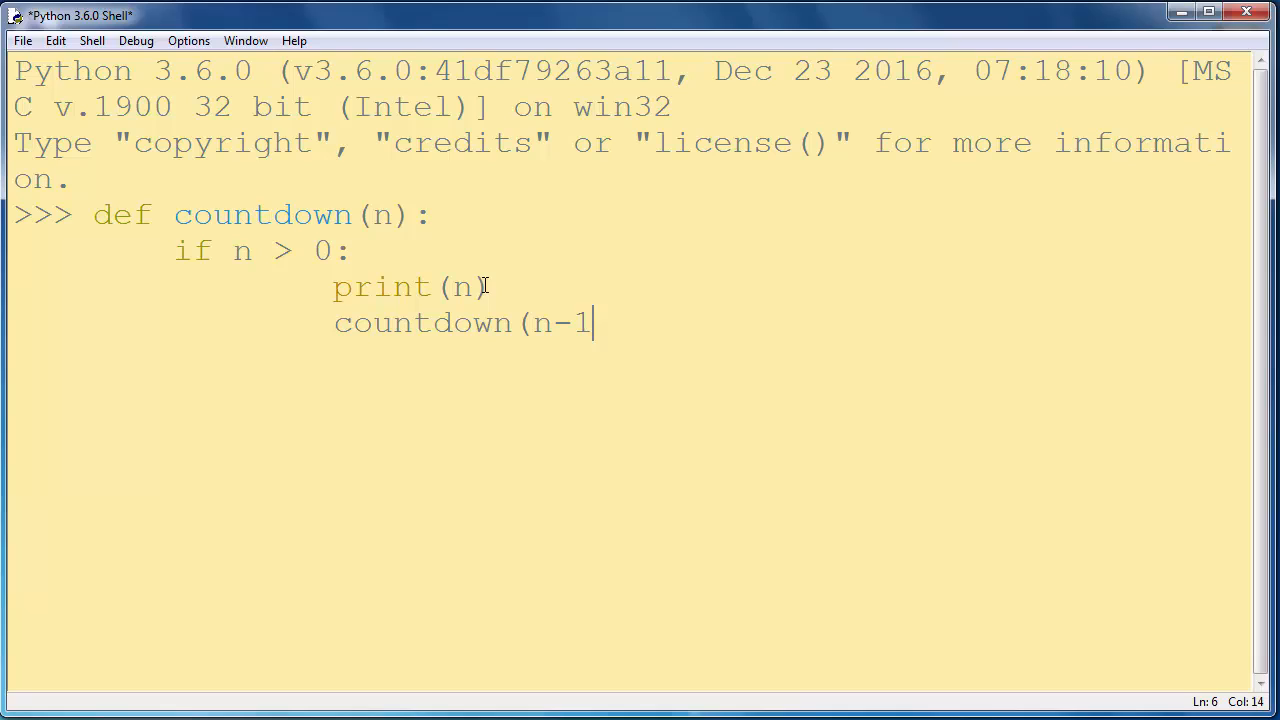
{"action": "type", "text": ")"}
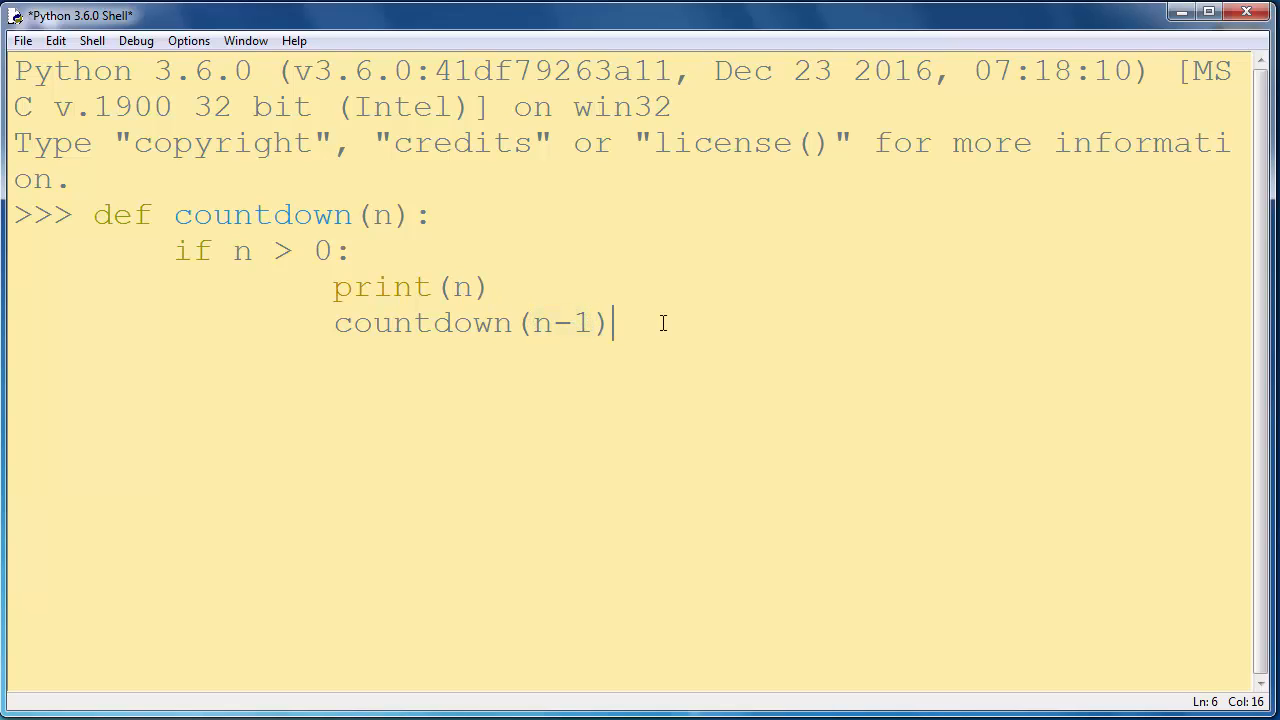
{"action": "mouse_move", "coordinate": [400, 332]}
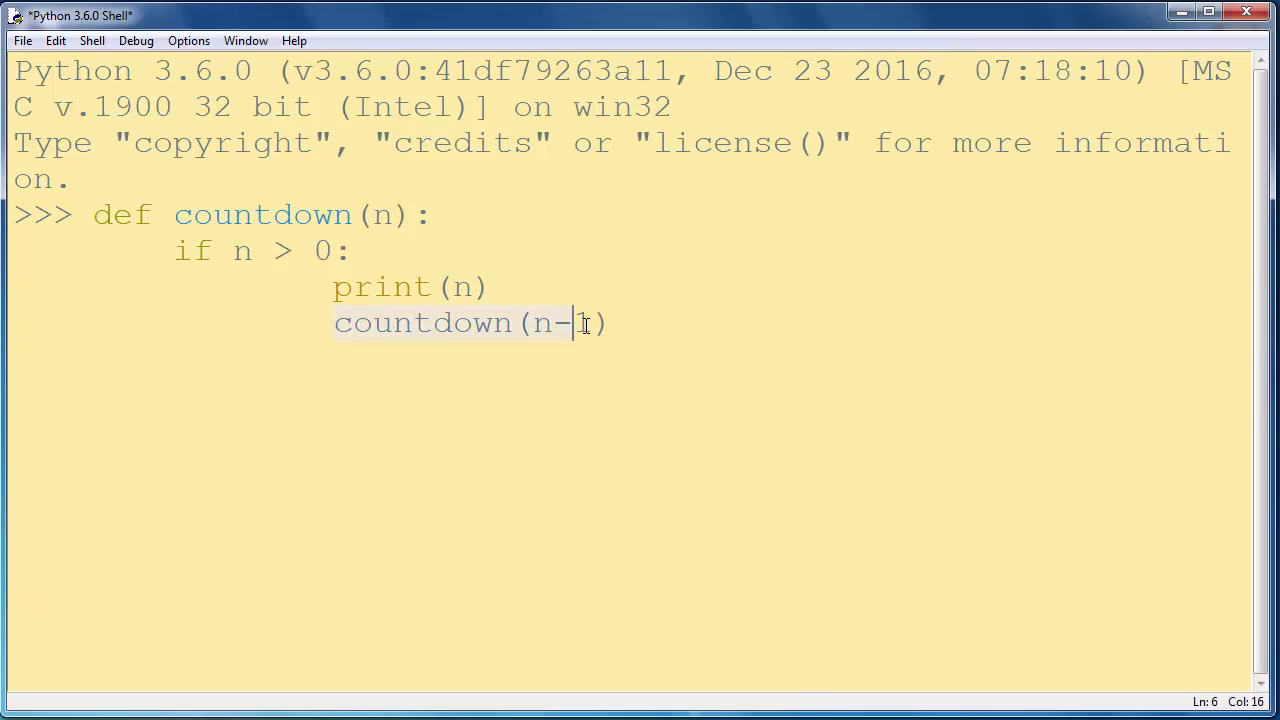
{"action": "type", "text": "1"}
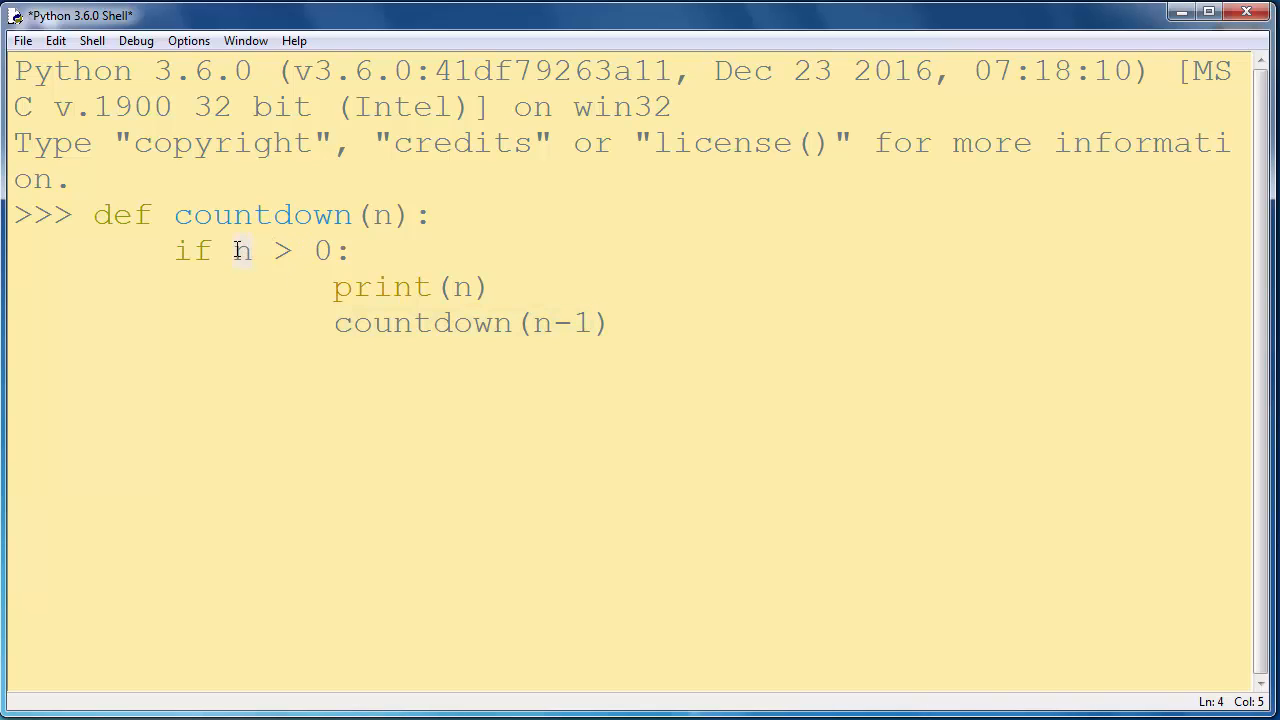
{"action": "left_click", "coordinate": [332, 250]}
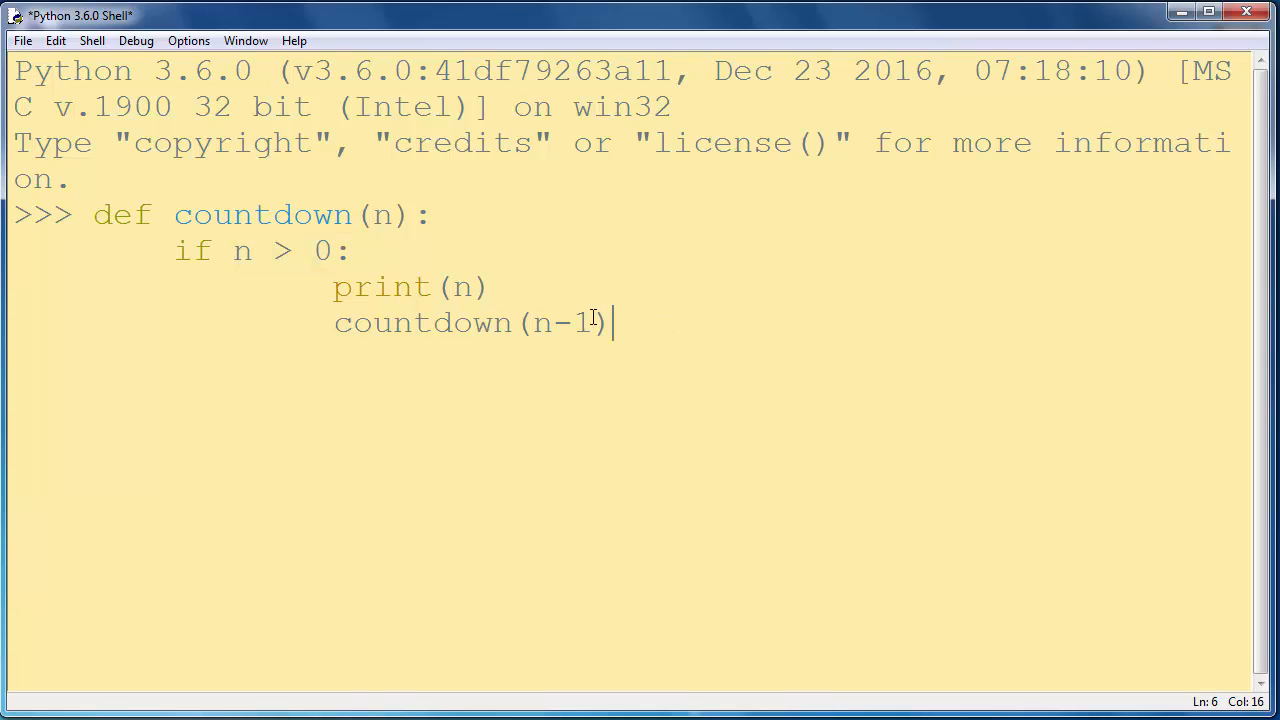
{"action": "double_click", "coordinate": [262, 216]}
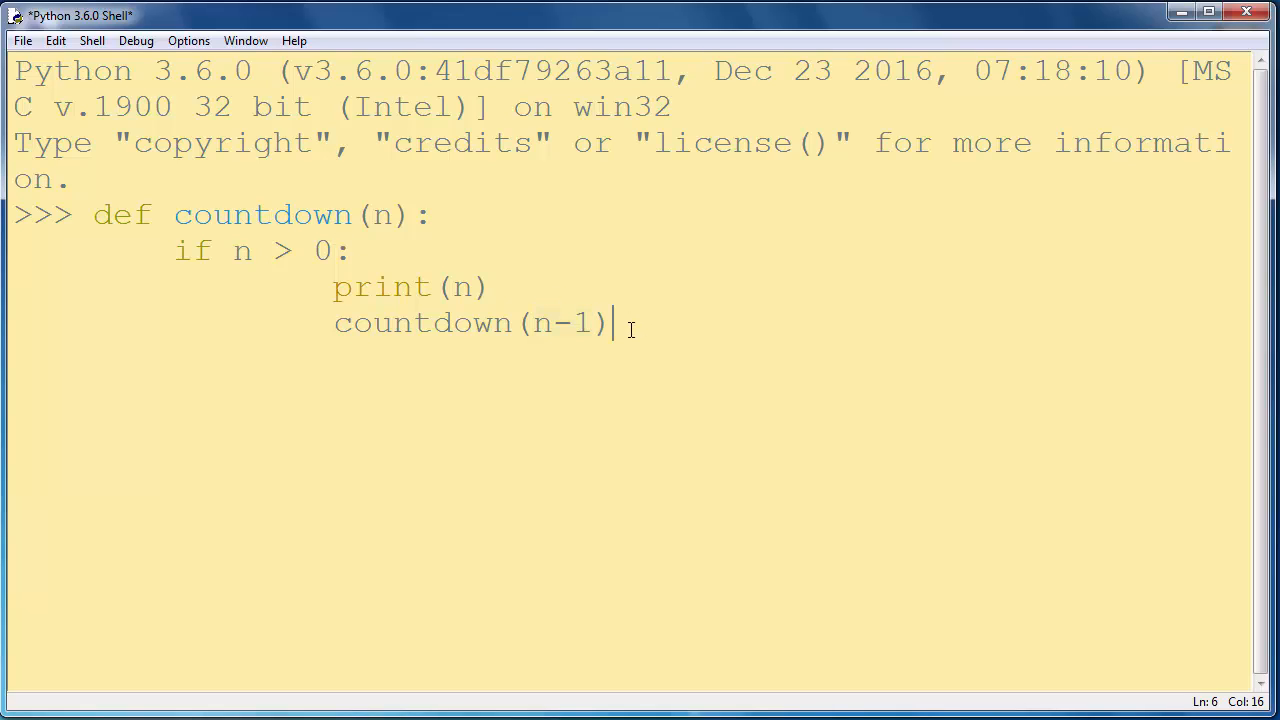
Step: Call countdown(10) so the shell prints 10 down to 1
{"action": "type", "text": "vo"}
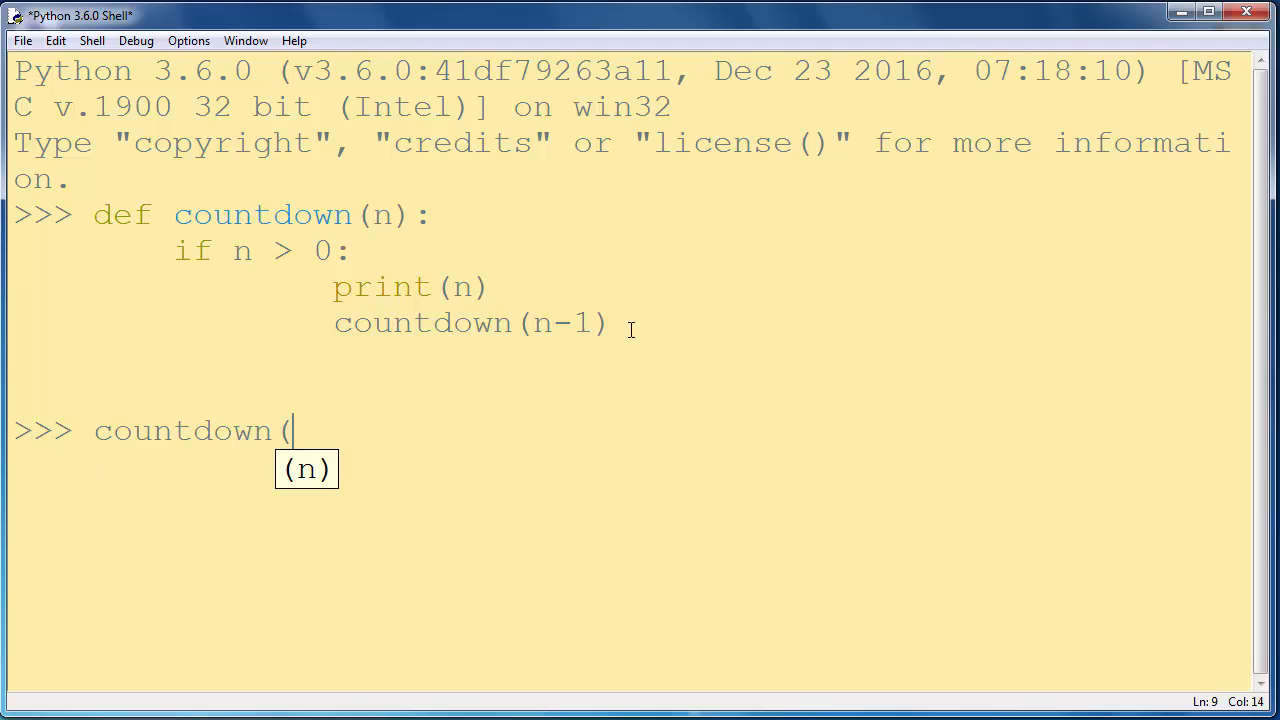
{"action": "type", "text": "10)"}
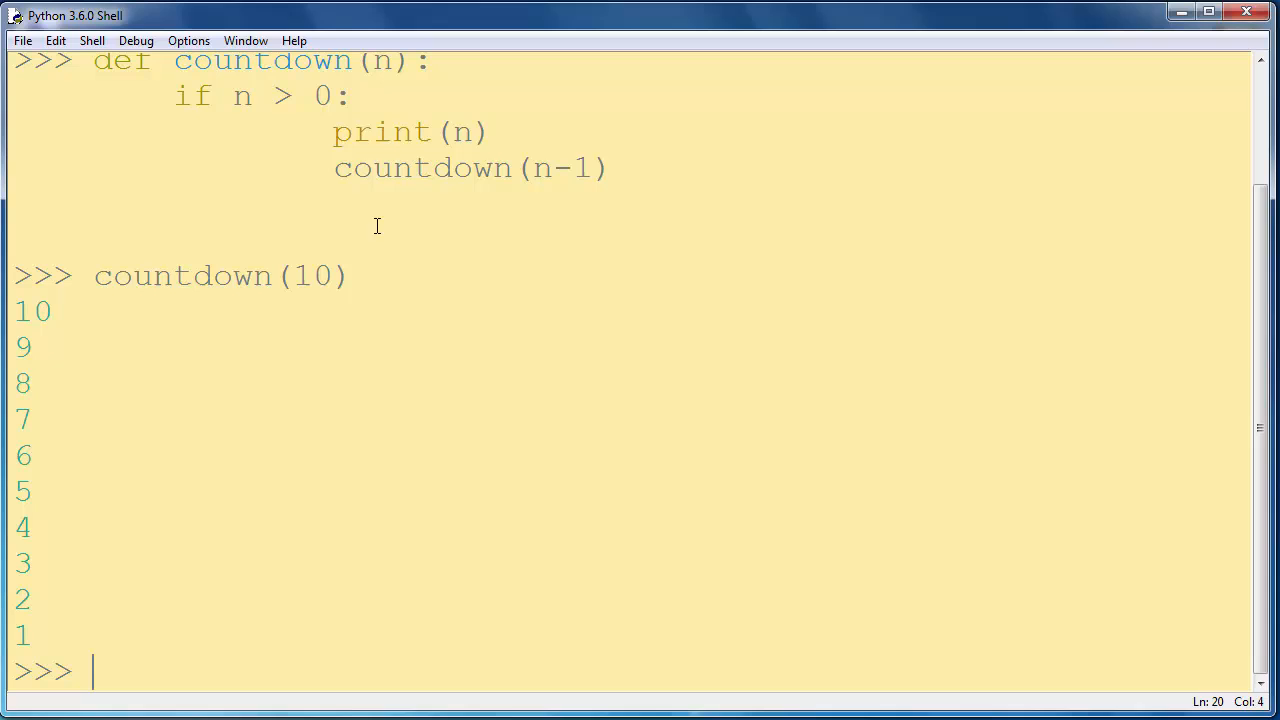
{"action": "mouse_move", "coordinate": [18, 312]}
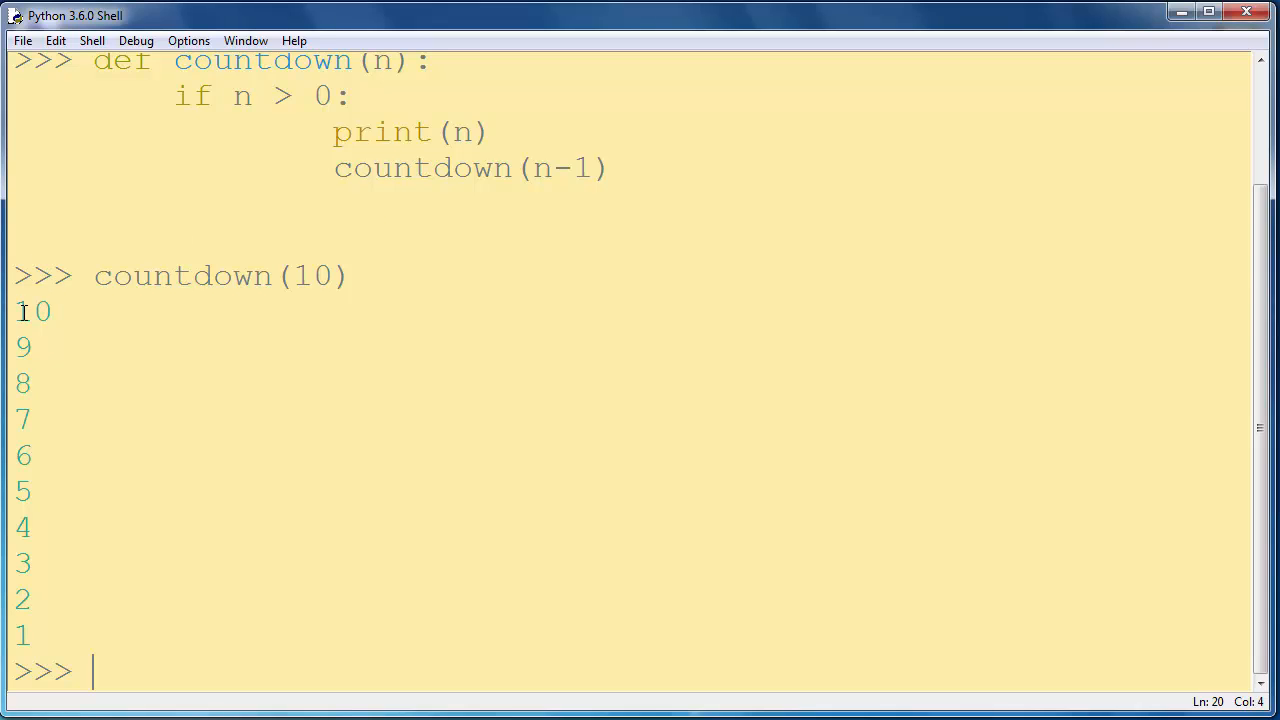